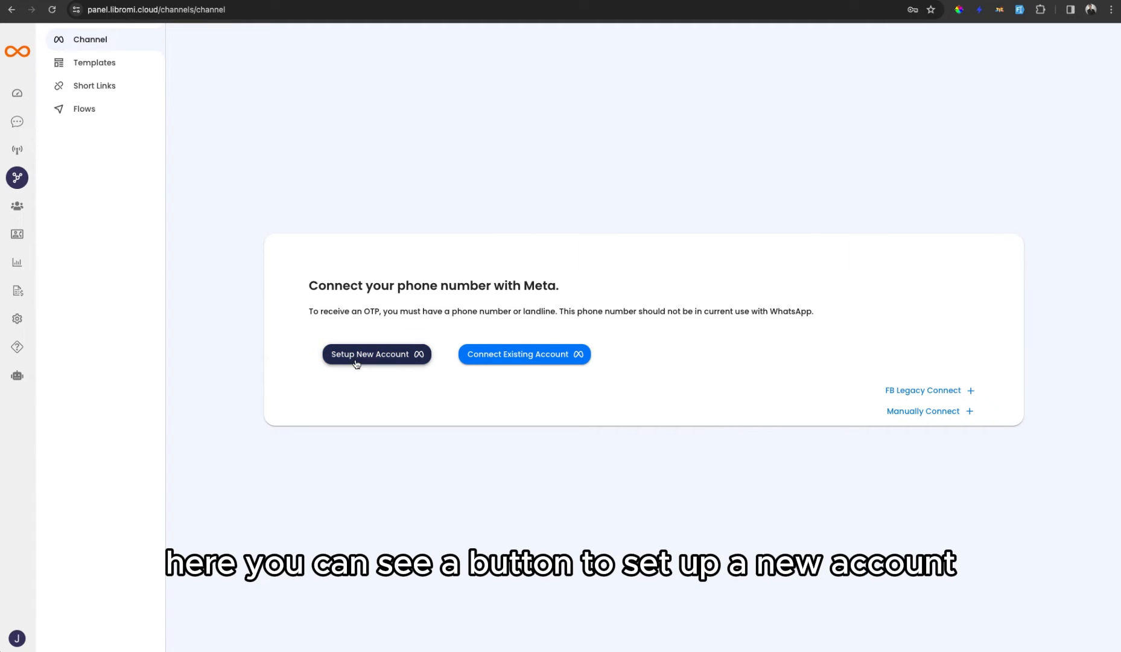
pyautogui.moveTo(930, 410)
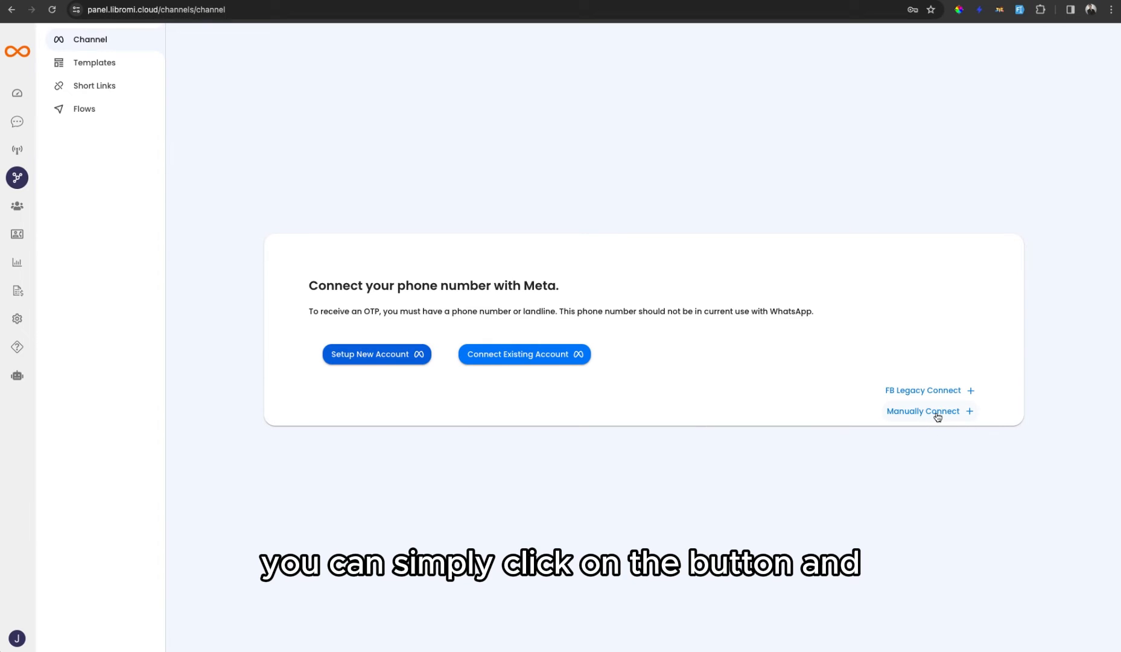
# Start a new WhatsApp account setup as the logged-in Facebook user, sharing permissions with Libromi
pyautogui.click(923, 410)
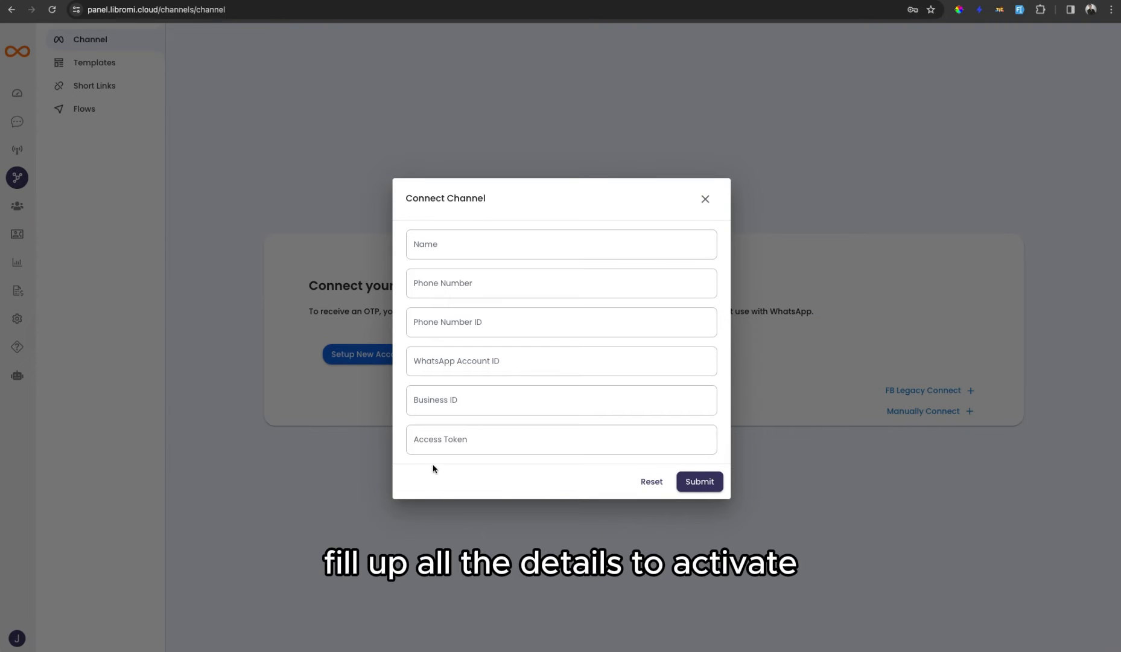
pyautogui.click(704, 199)
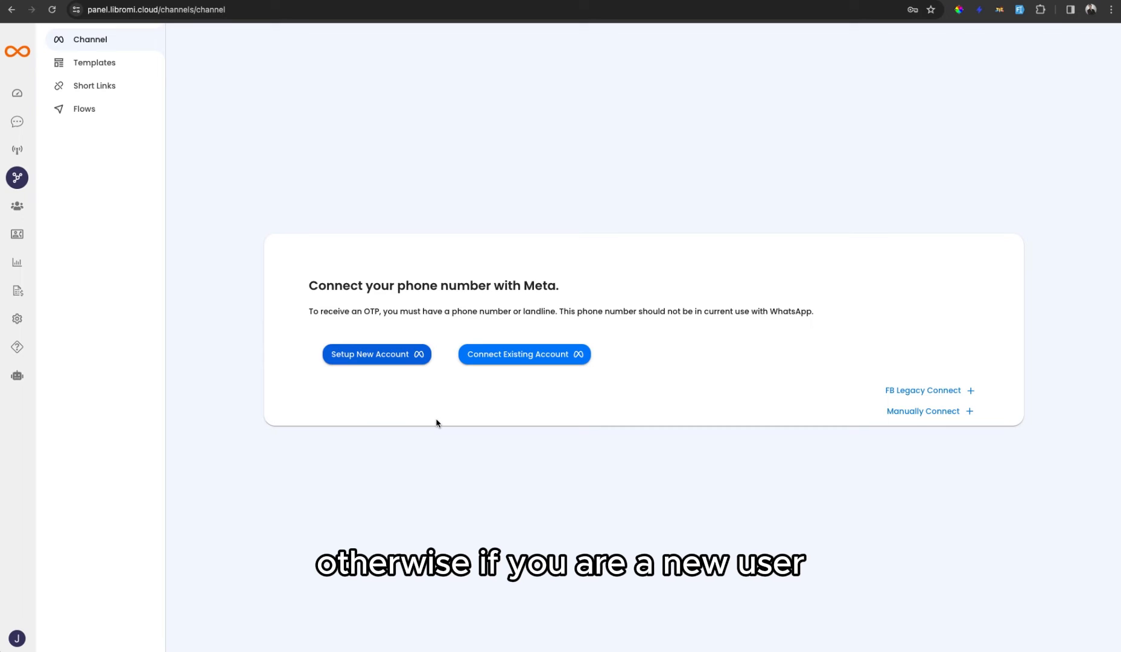
pyautogui.moveTo(378, 356)
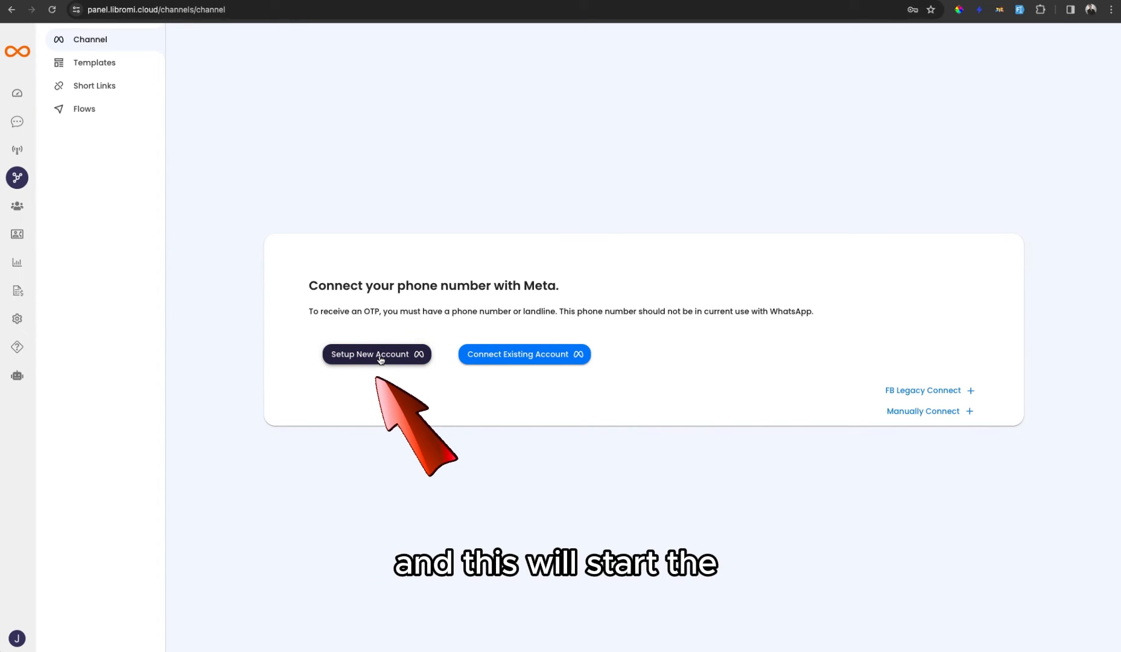
pyautogui.click(376, 354)
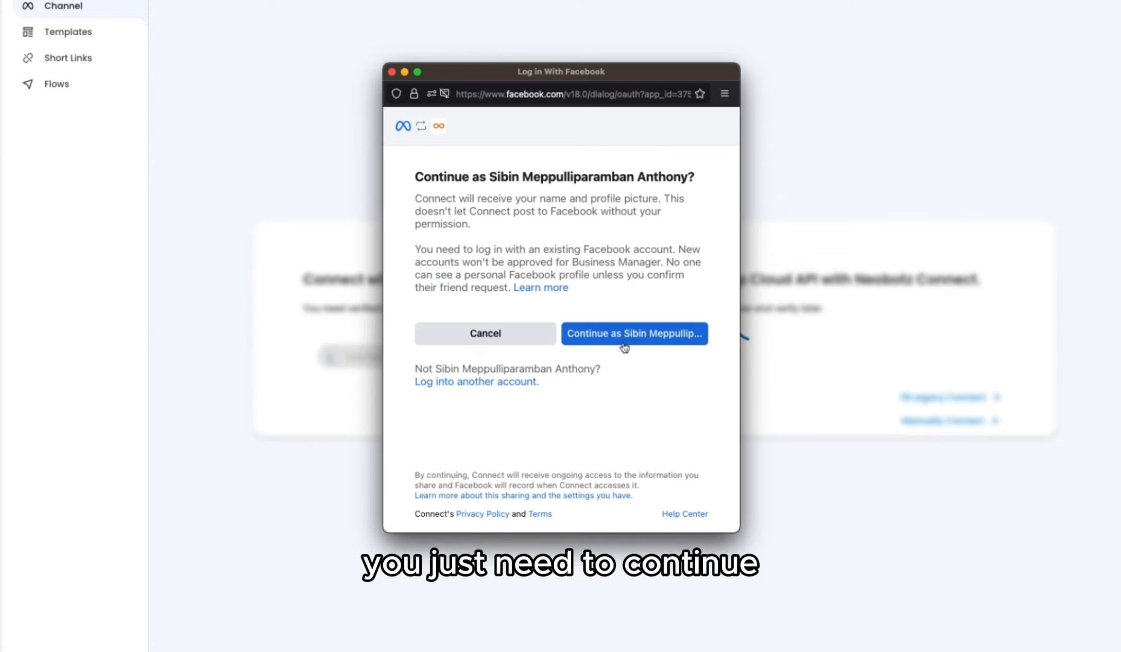
pyautogui.click(634, 332)
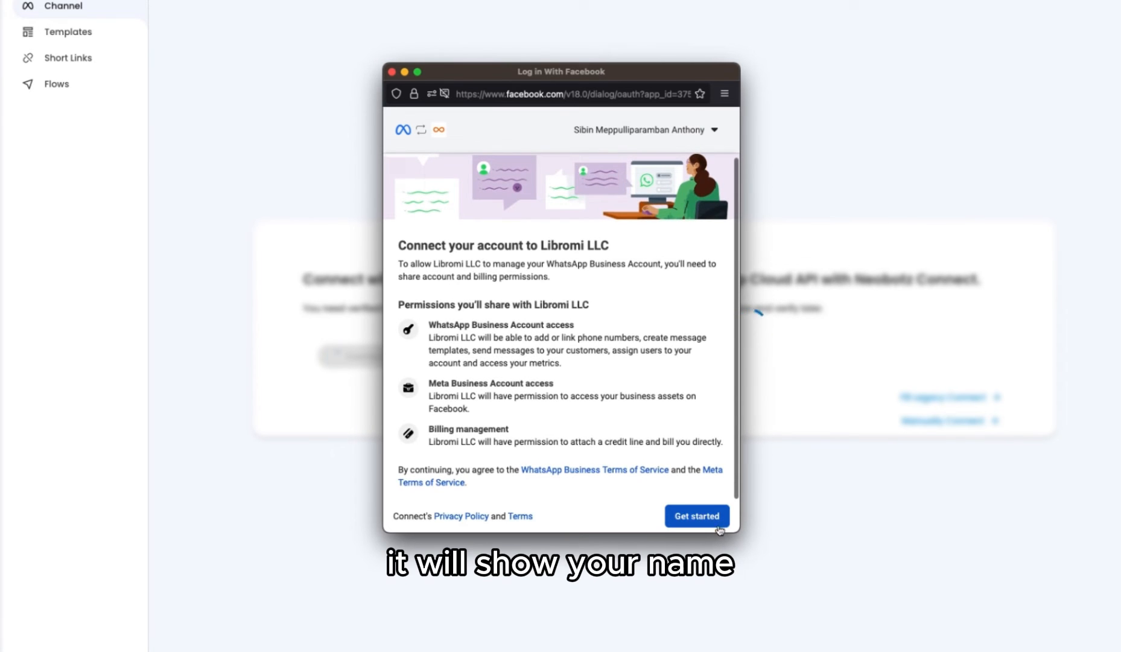
pyautogui.click(696, 515)
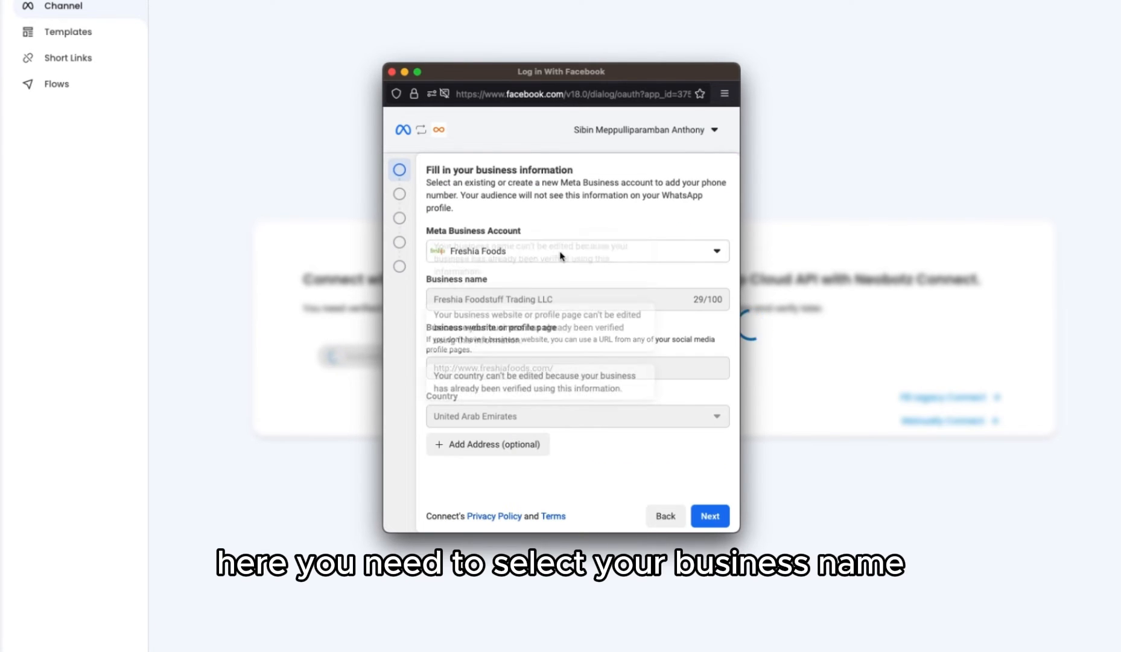
# Choose Zain Art as the Meta business account and confirm the business information
pyautogui.click(577, 251)
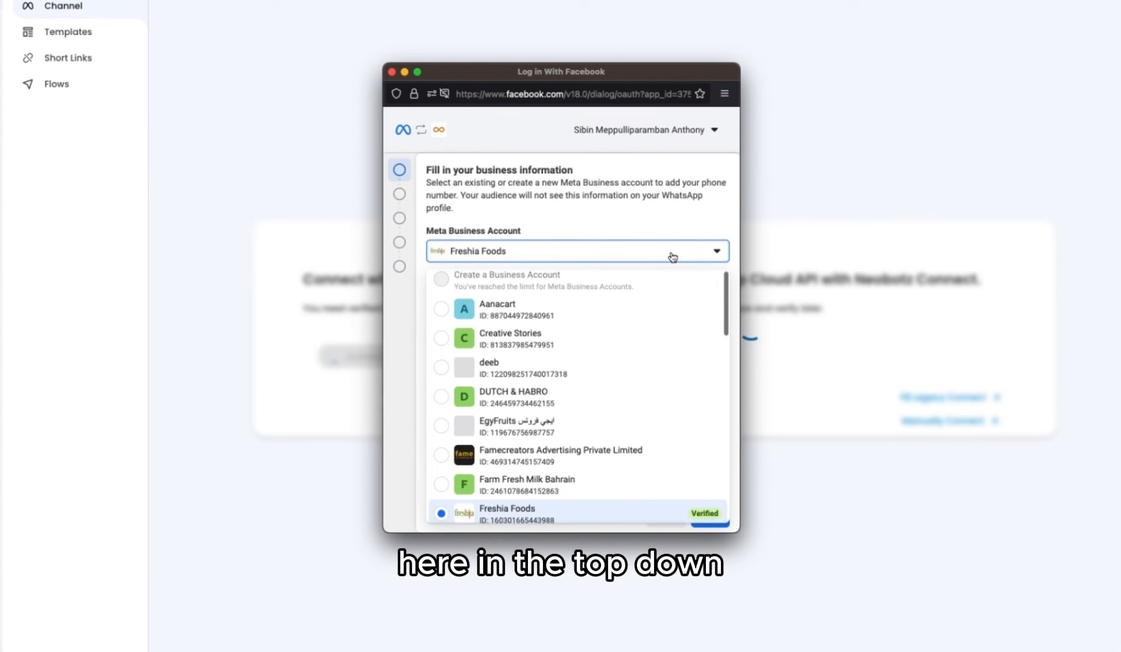
pyautogui.scroll(-3)
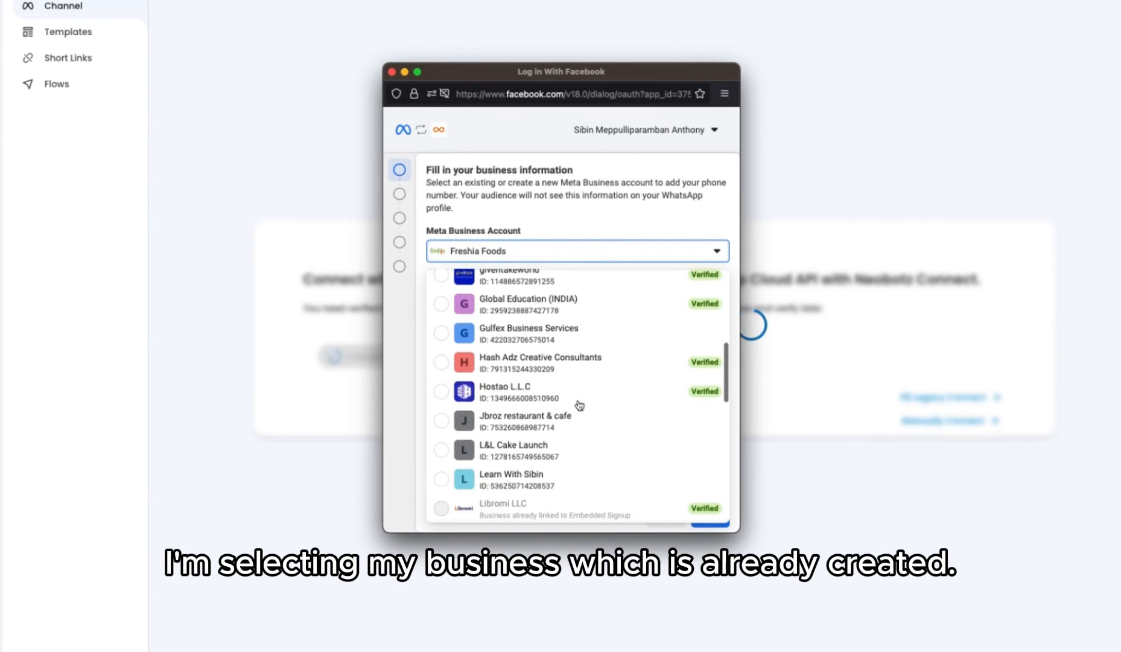
pyautogui.scroll(-3)
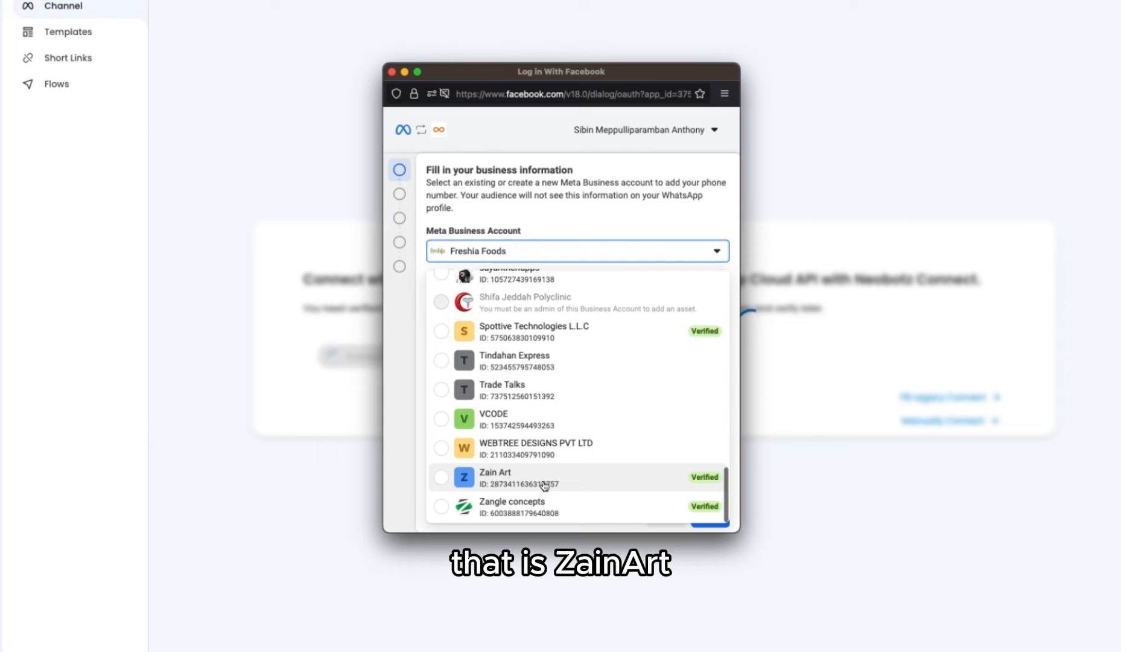
pyautogui.click(494, 478)
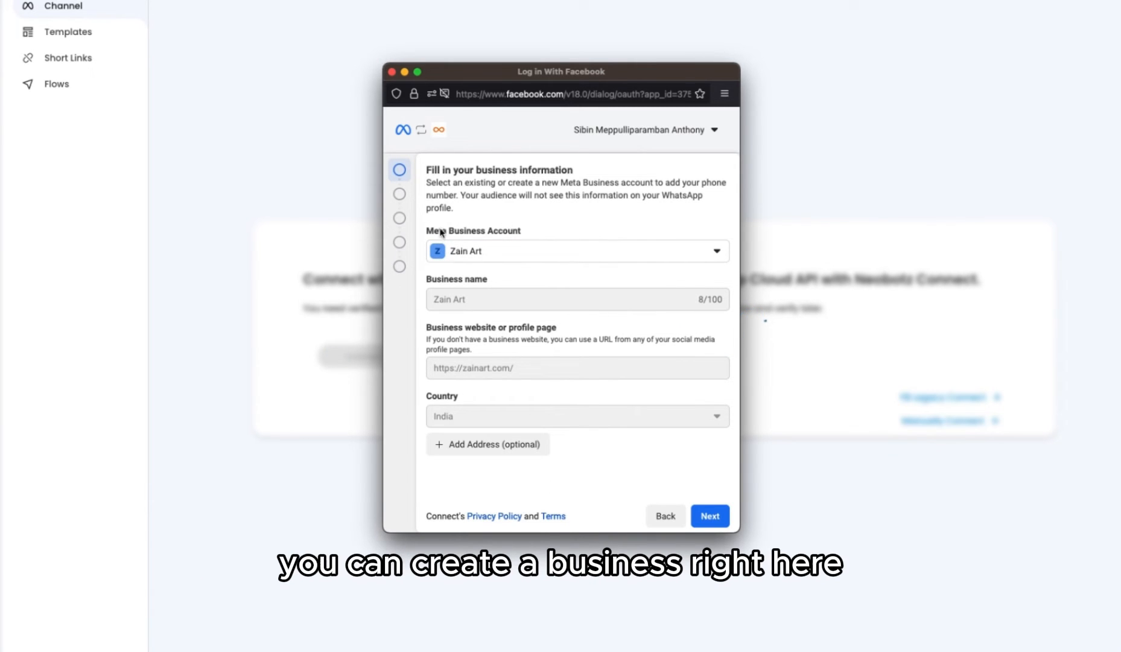
pyautogui.moveTo(472, 319)
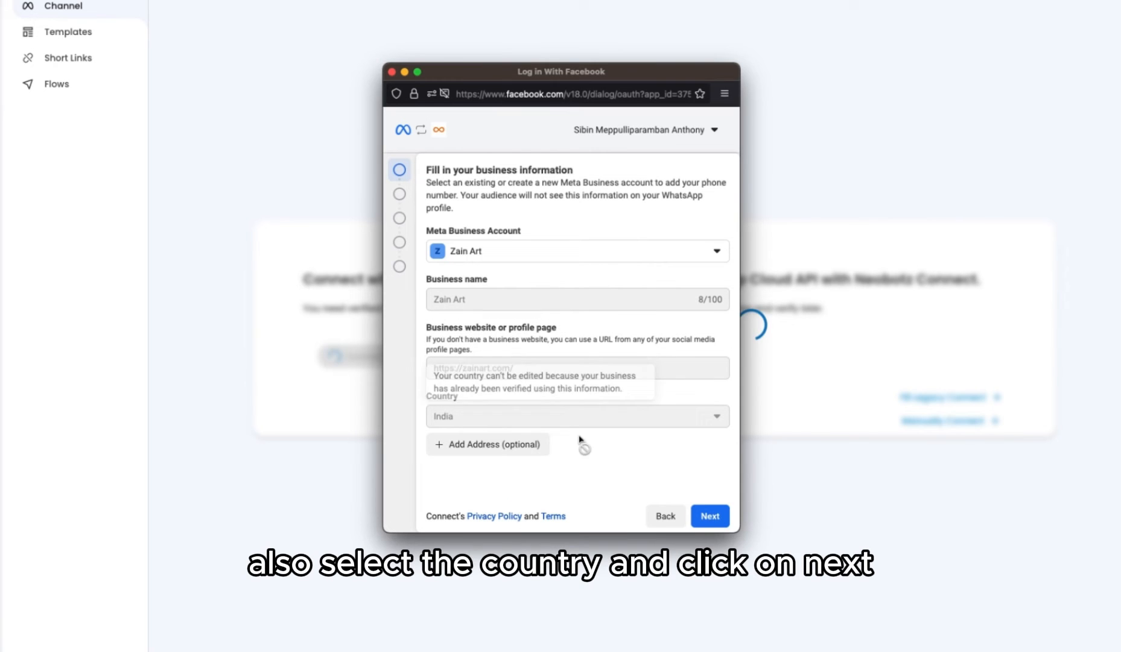
pyautogui.click(709, 516)
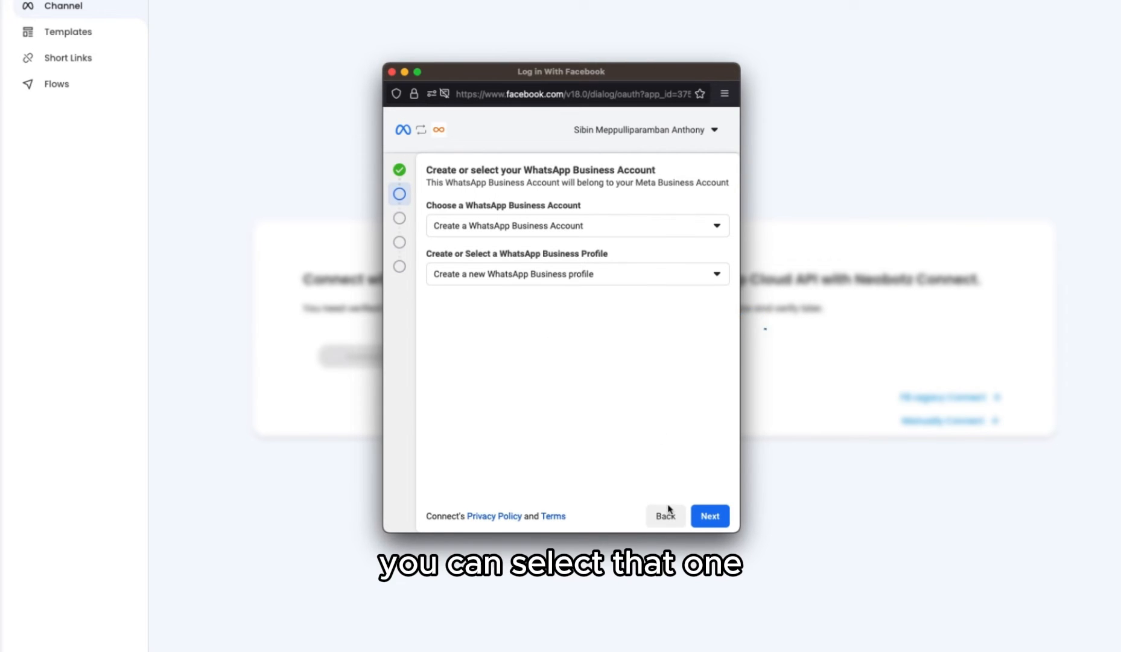
# Create the WhatsApp Business profile 'ZainArt Sales' with Dubai timezone and Shopping and Retail category
pyautogui.click(708, 516)
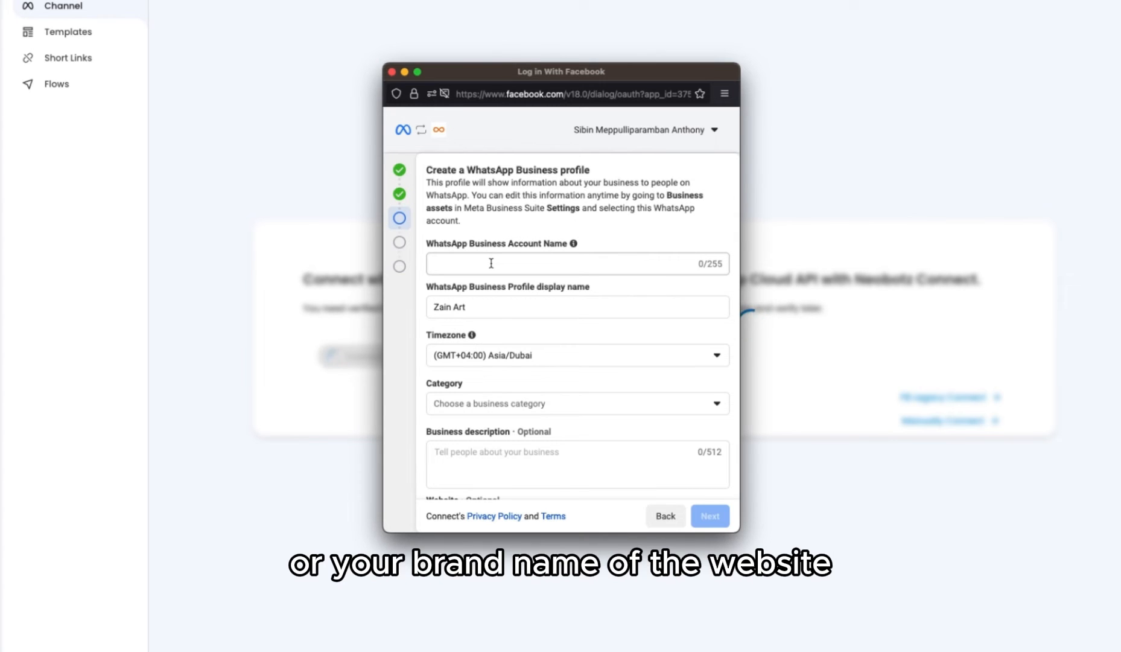
pyautogui.click(576, 263)
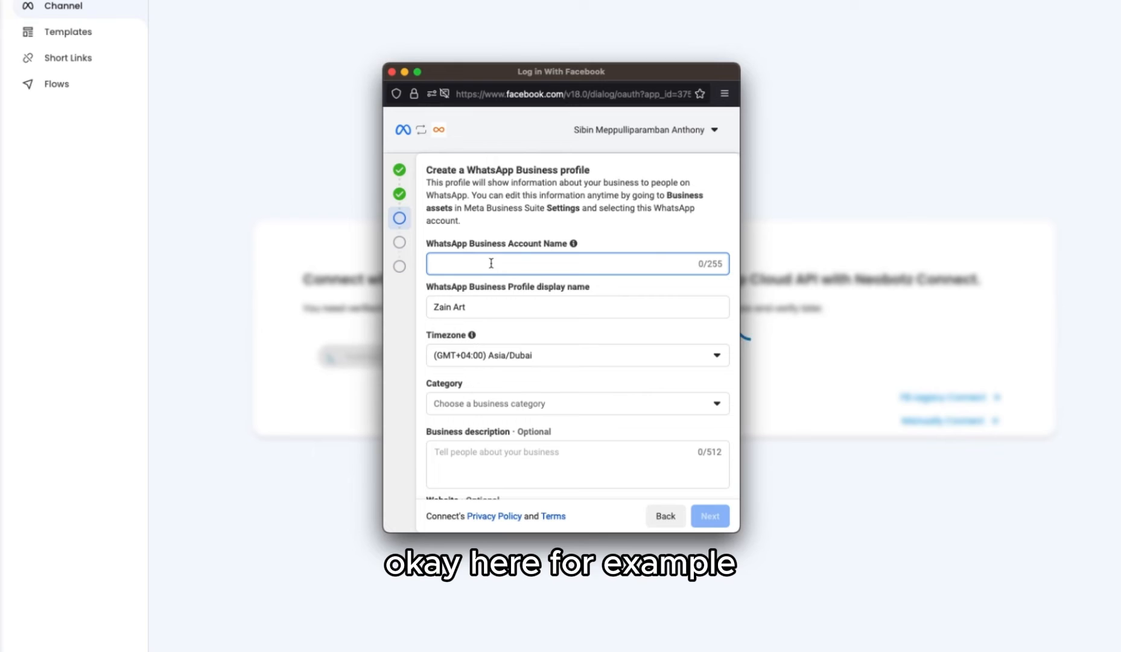
pyautogui.write('ZainArt Sales')
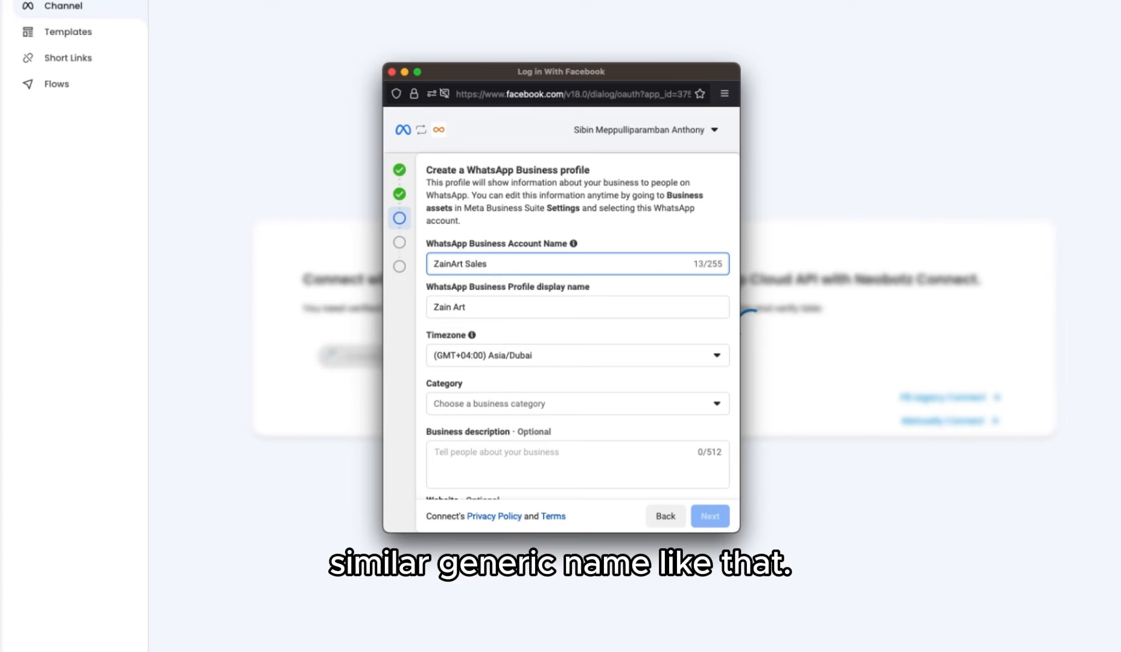
pyautogui.click(577, 307)
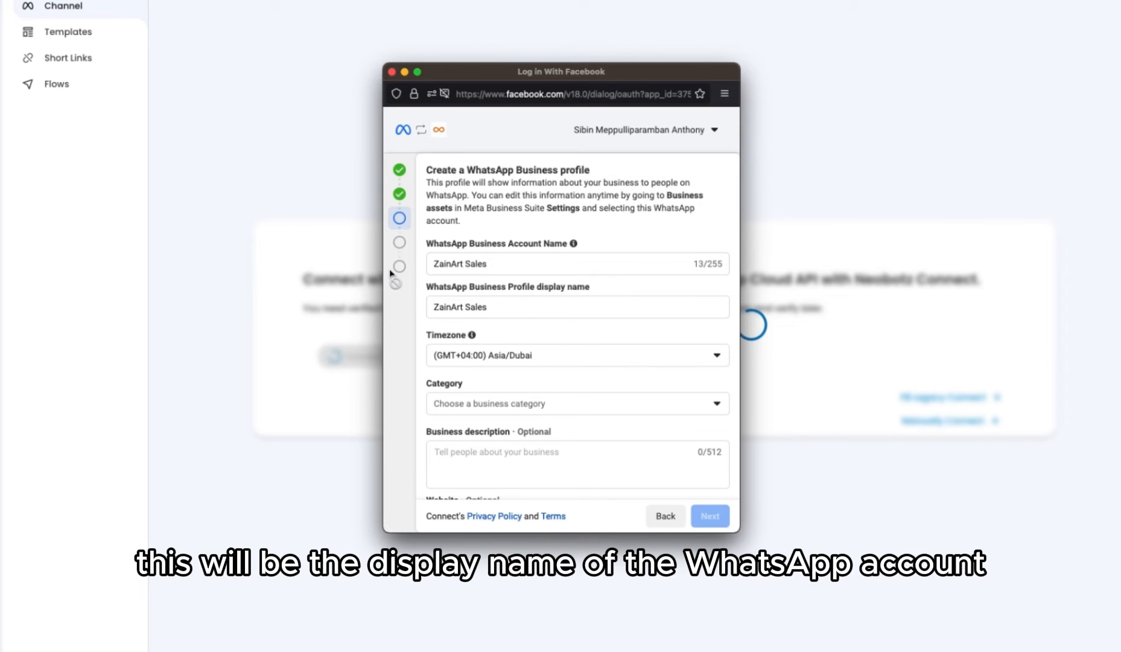
pyautogui.scroll(-3)
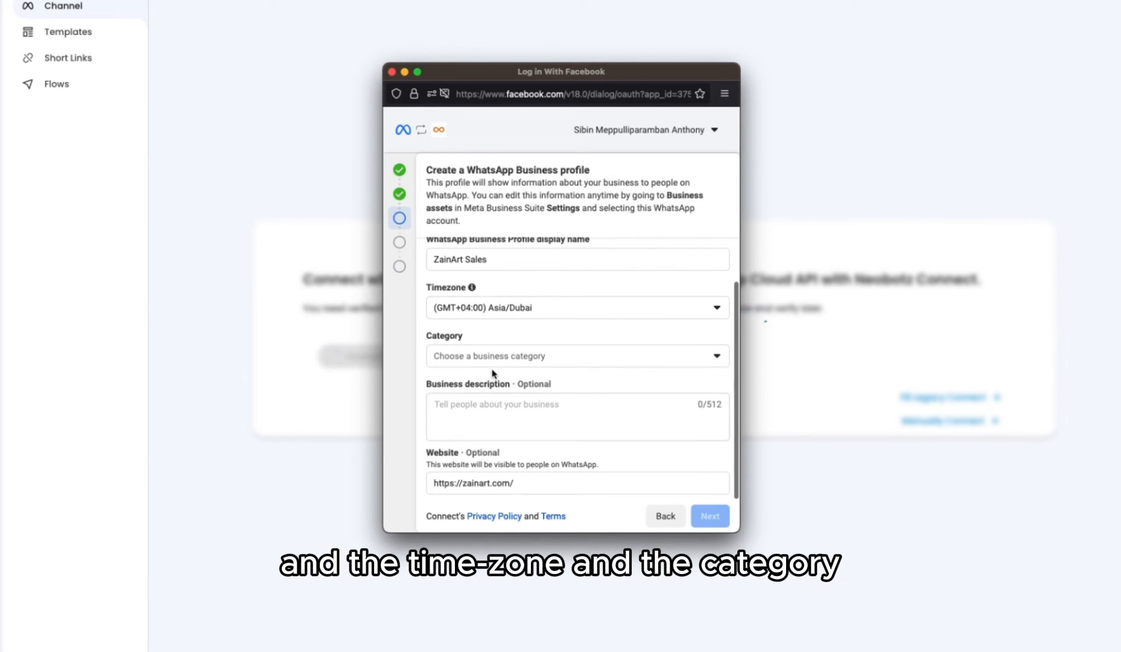
pyautogui.click(576, 355)
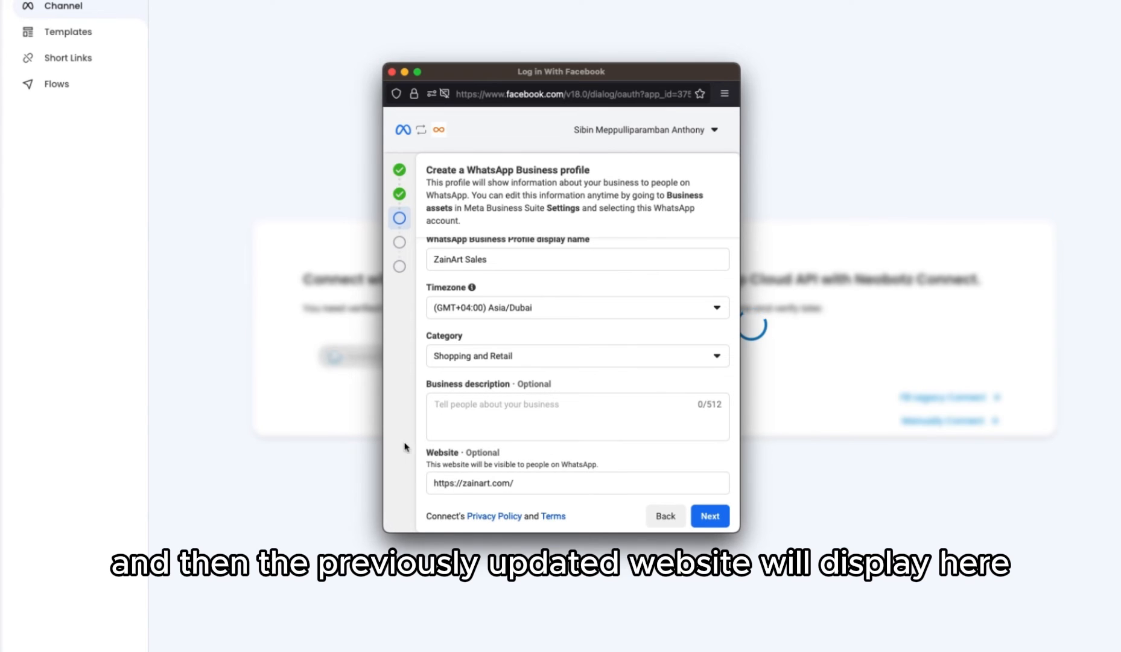
pyautogui.click(709, 515)
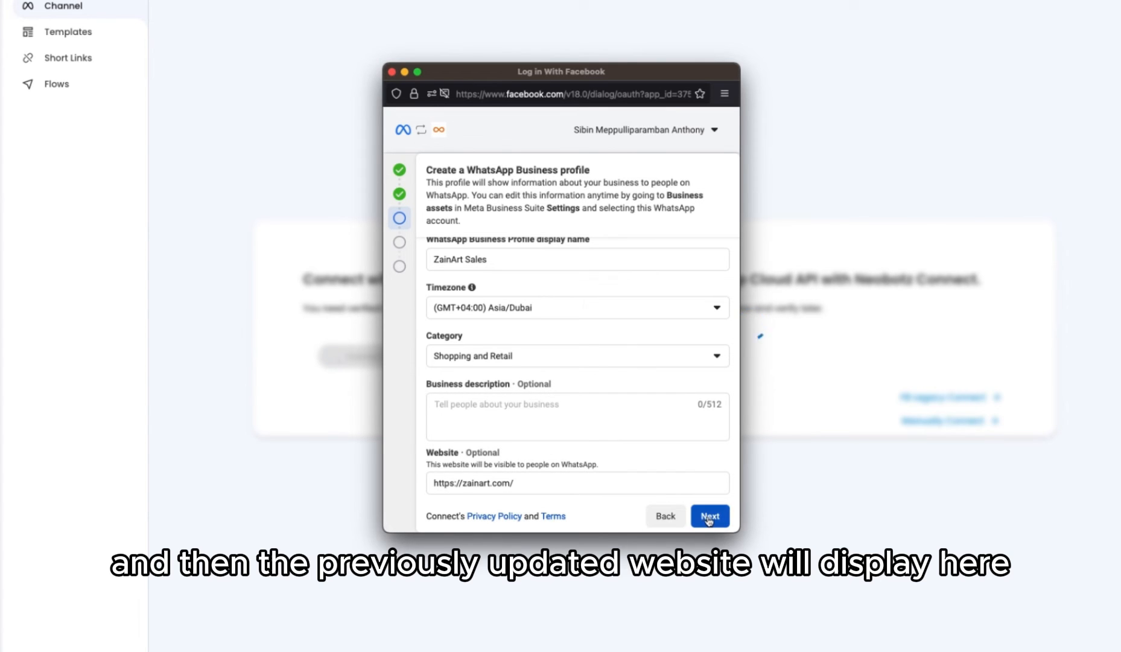
pyautogui.click(709, 516)
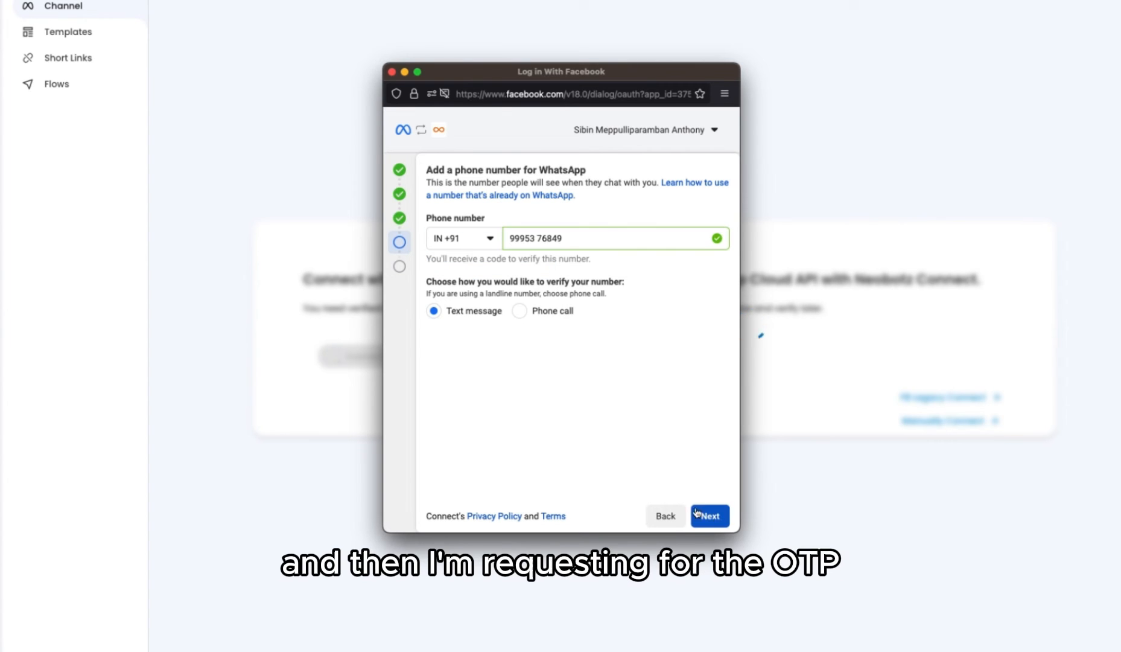
pyautogui.click(709, 516)
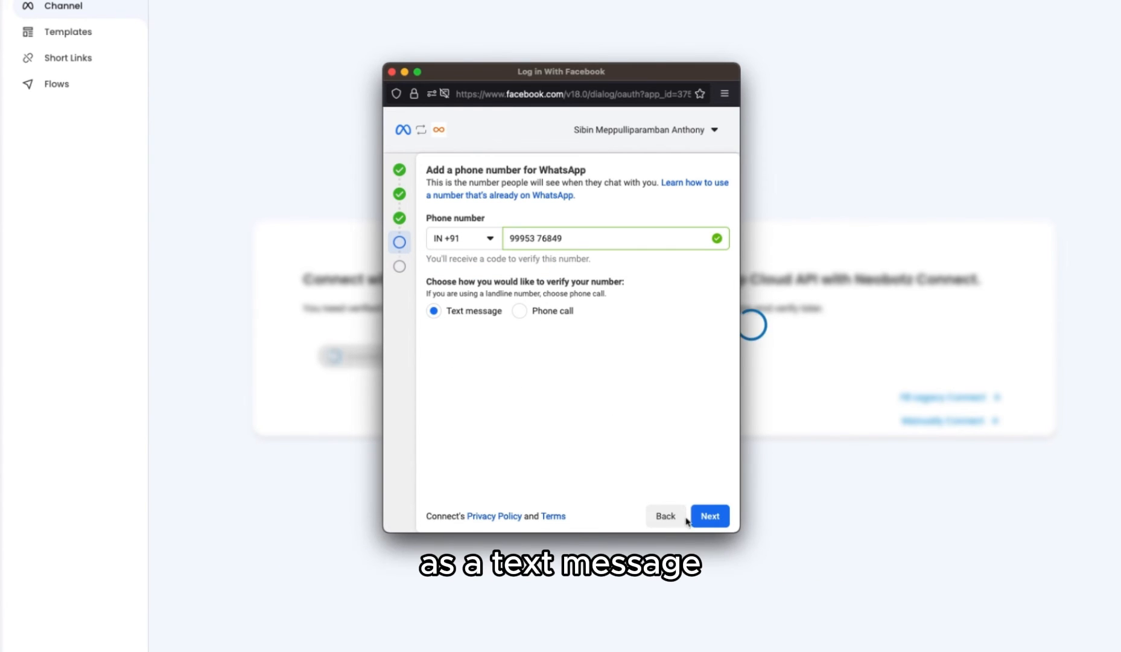
pyautogui.click(709, 516)
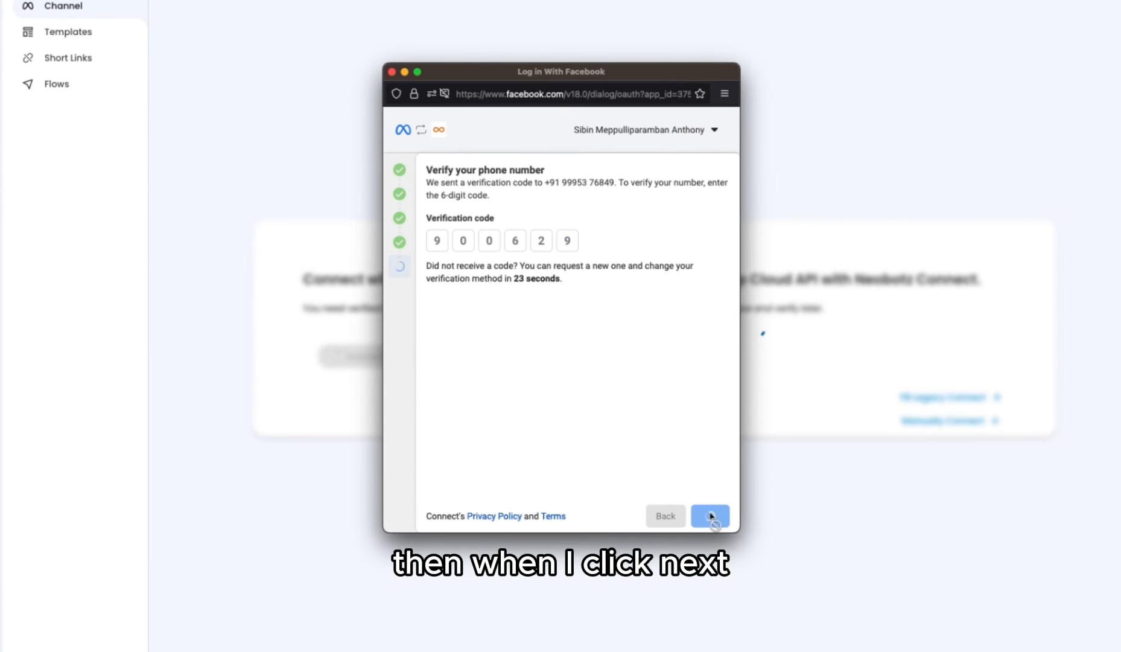
pyautogui.click(709, 516)
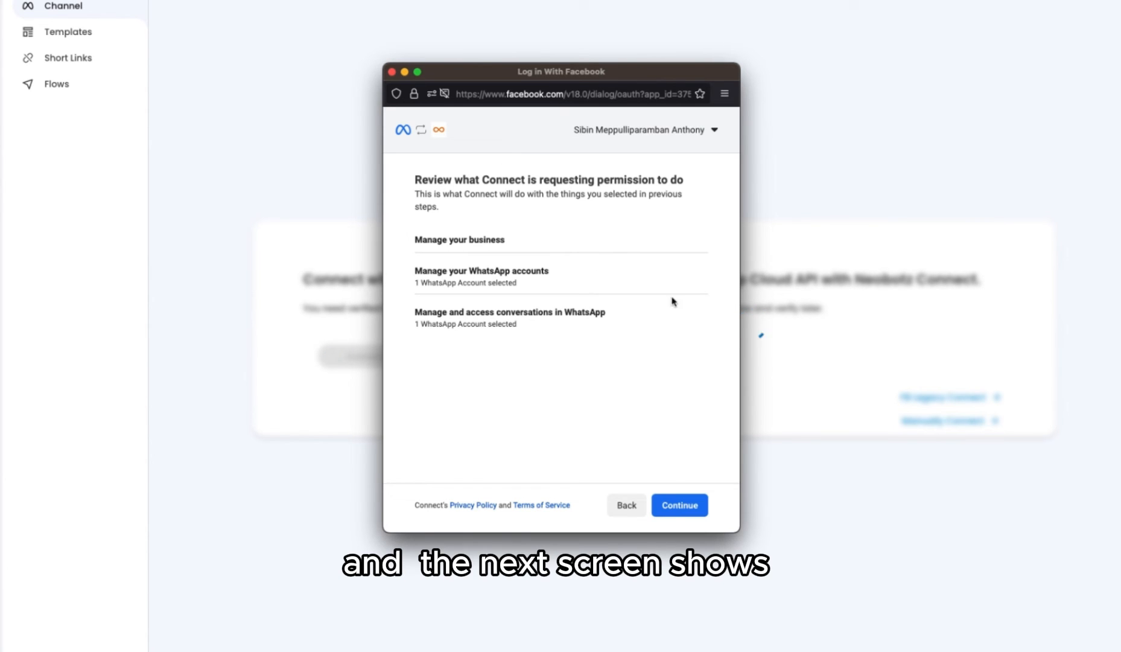
pyautogui.click(679, 505)
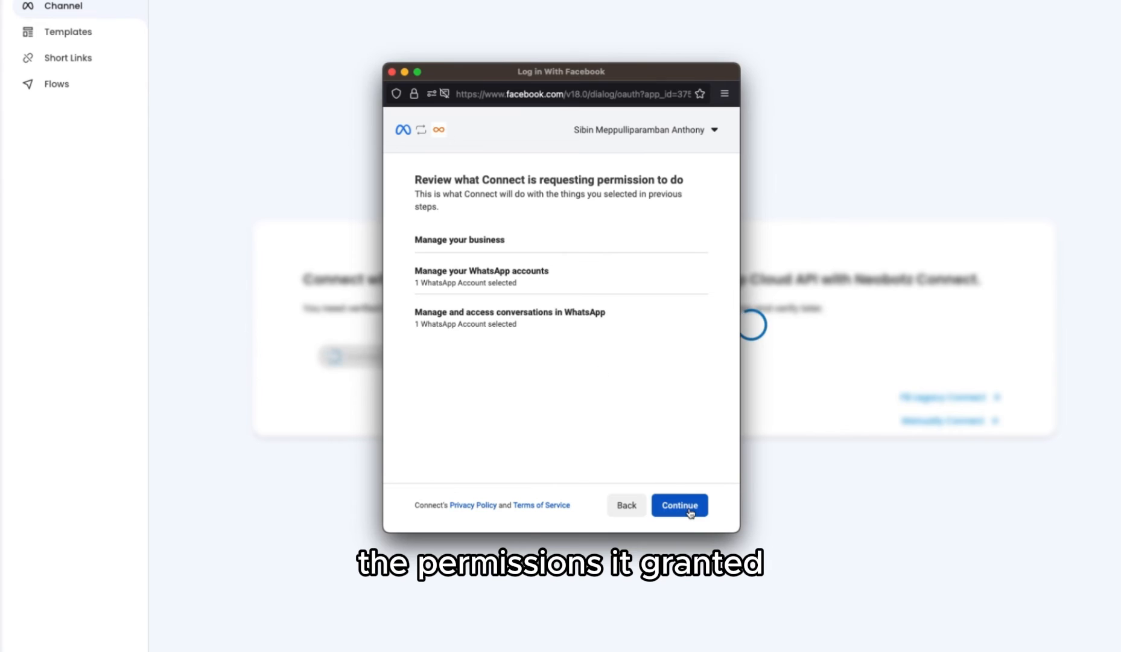
pyautogui.click(679, 505)
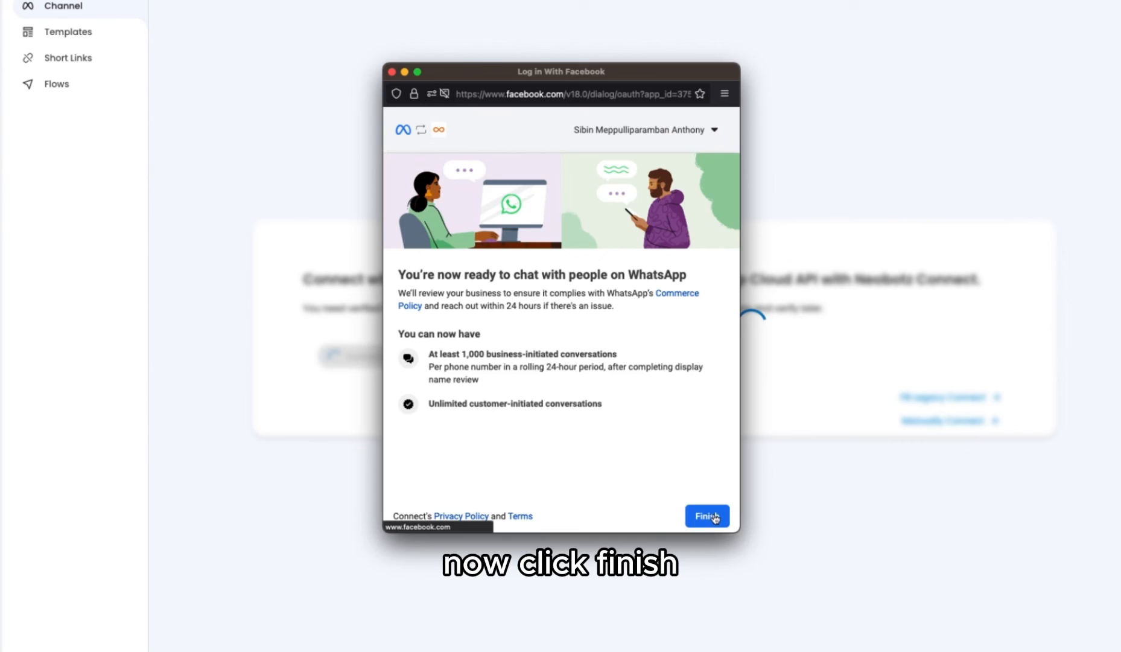
# Finish signup, select the Zain Art channel card and activate its pending number
pyautogui.click(706, 516)
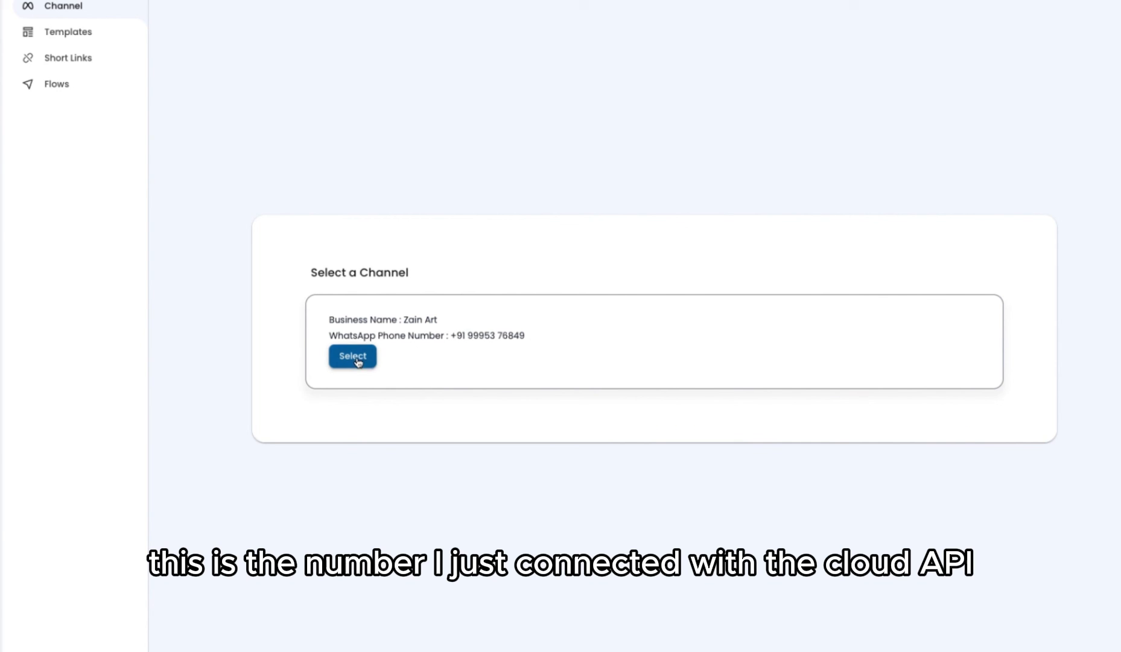
pyautogui.click(352, 355)
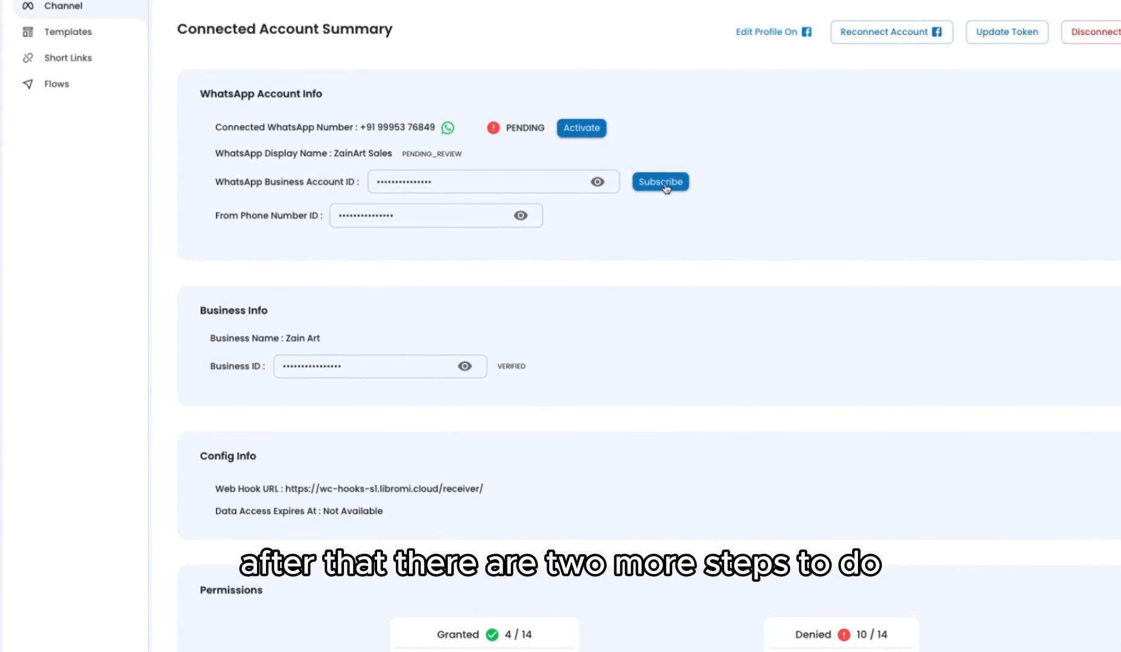
pyautogui.moveTo(581, 127)
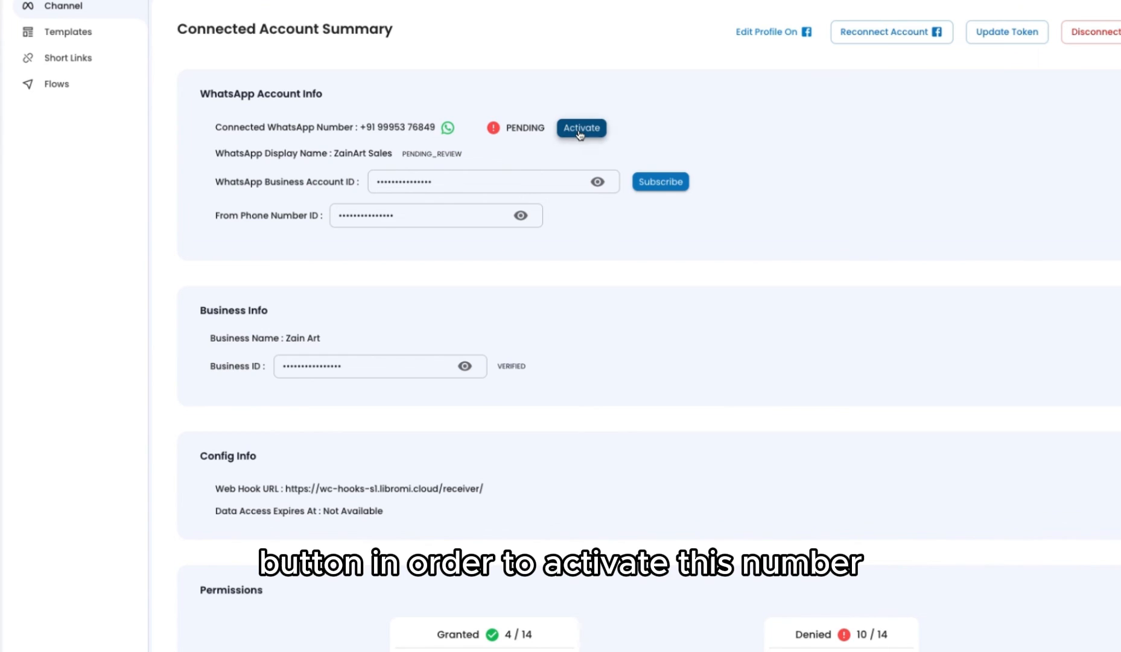
pyautogui.click(581, 128)
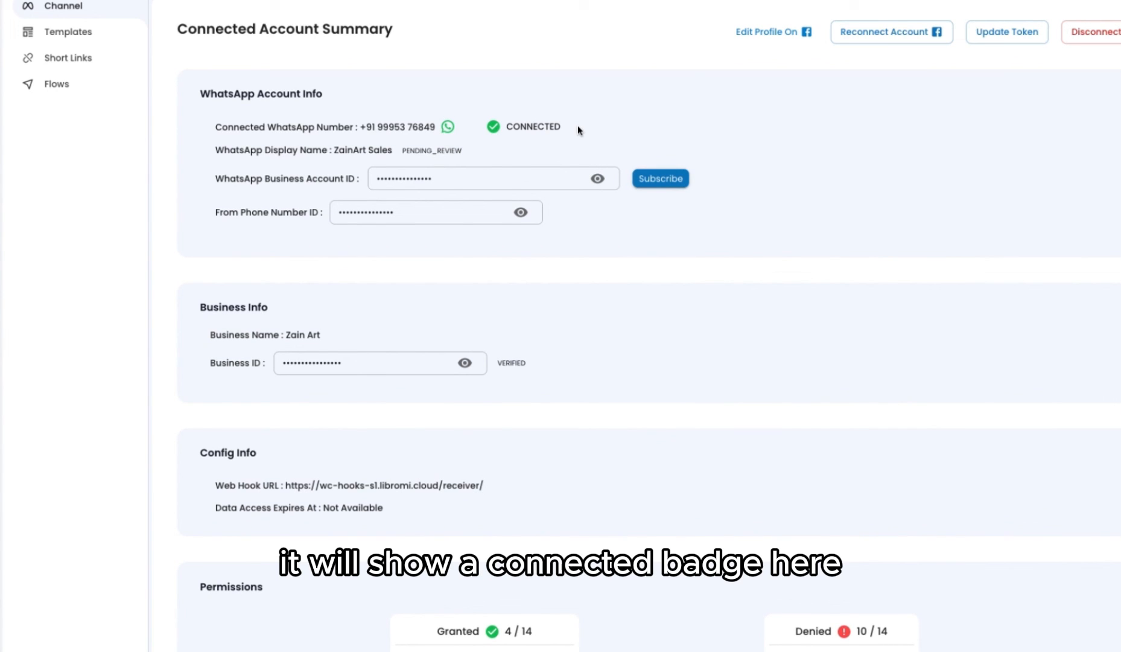